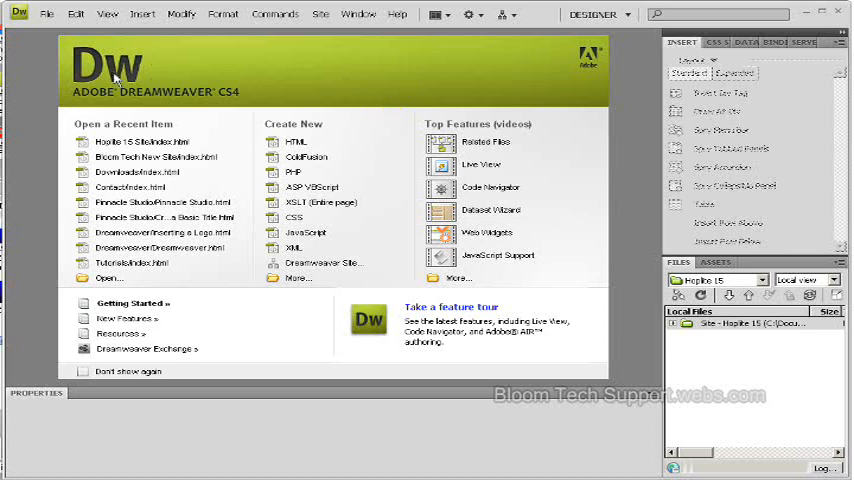
mouse_move(210, 105)
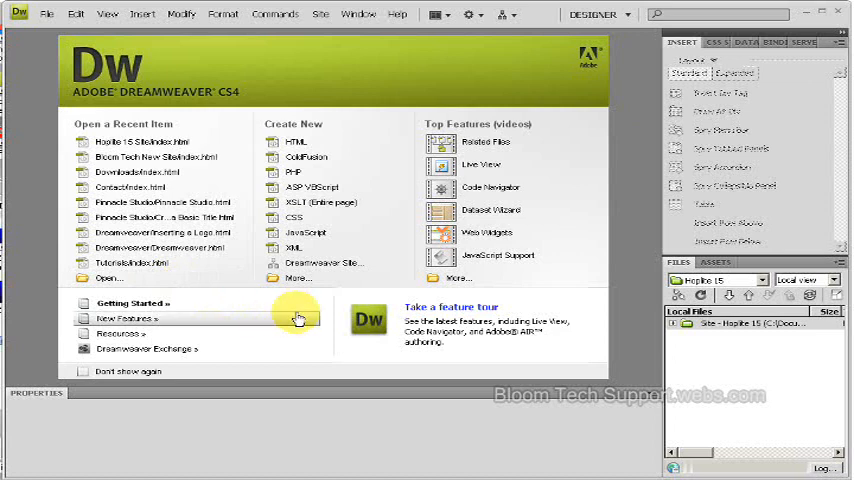
mouse_move(597, 318)
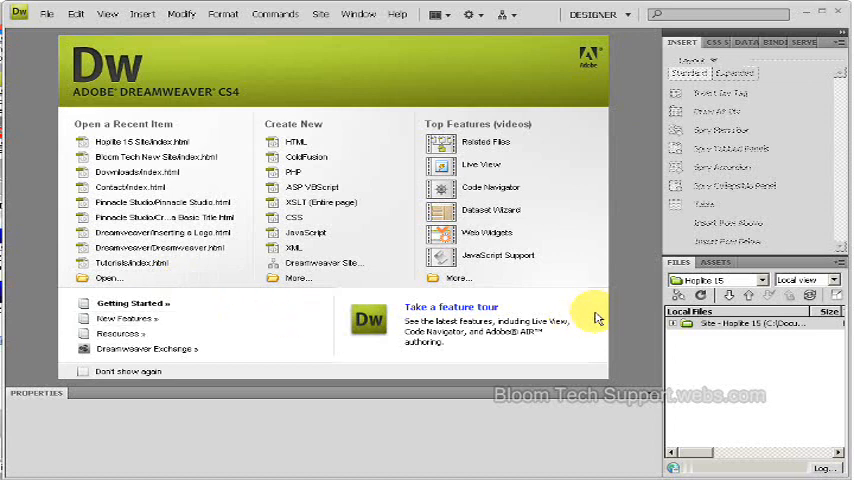
mouse_move(365, 103)
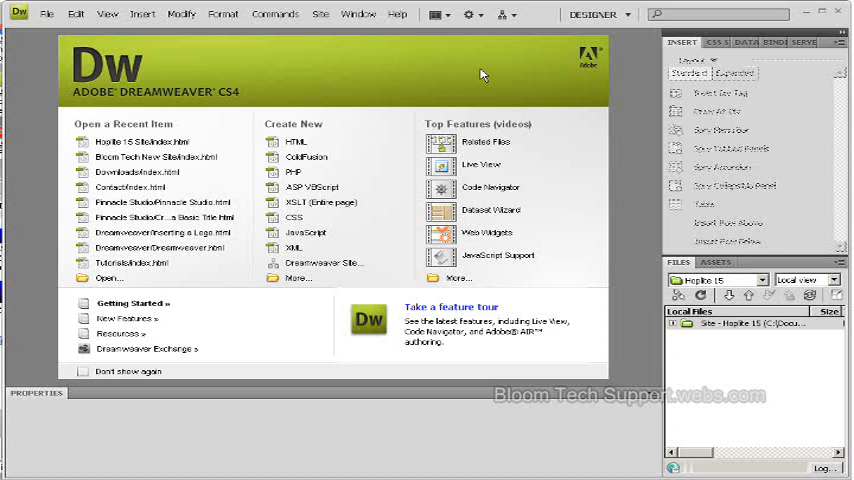
mouse_move(481, 74)
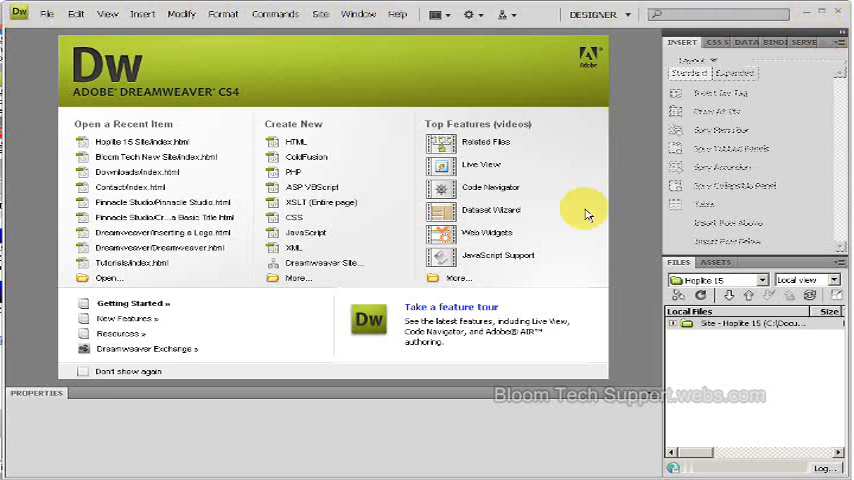
mouse_move(530, 367)
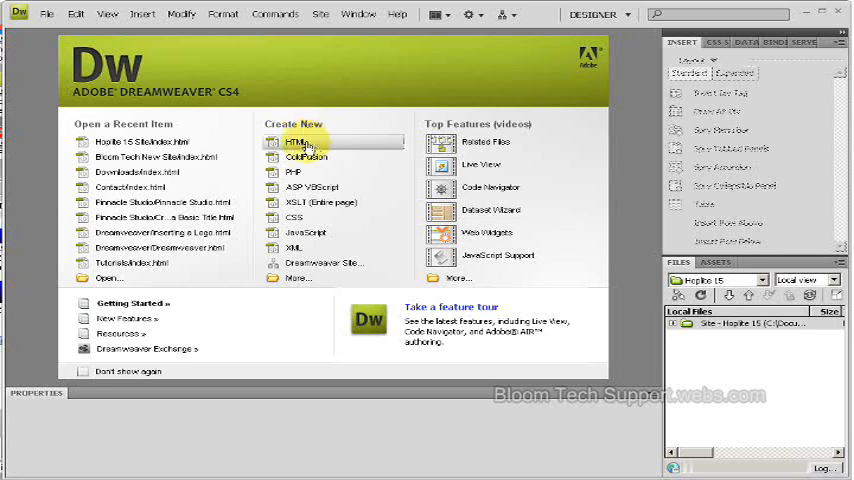
mouse_move(345, 157)
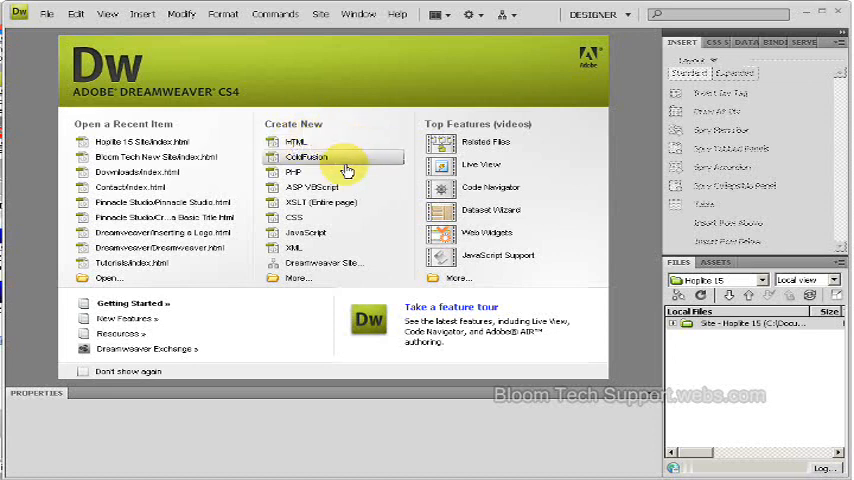
mouse_move(315, 187)
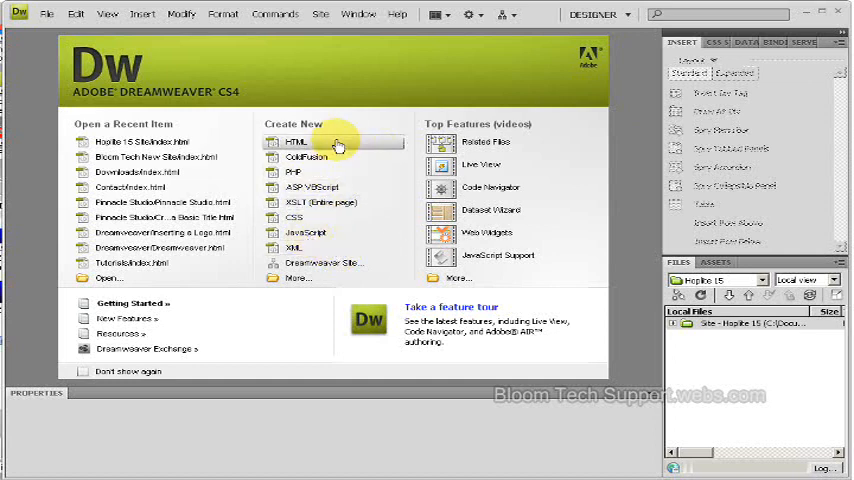
mouse_move(335, 263)
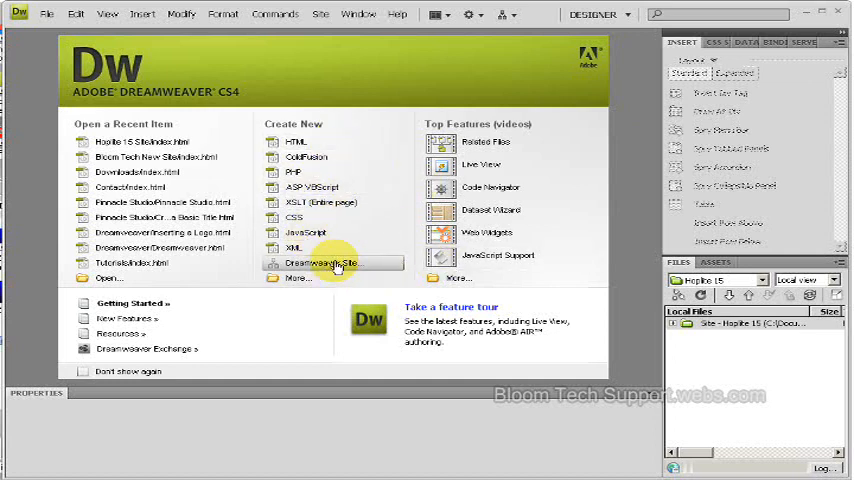
mouse_move(330, 293)
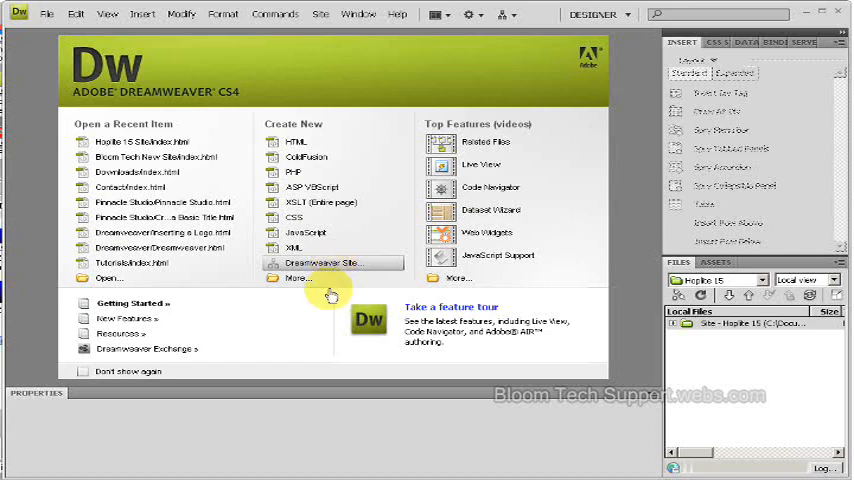
Start a new Dreamweaver site in Advanced settings and name it Fred's Site.
left_click(332, 262)
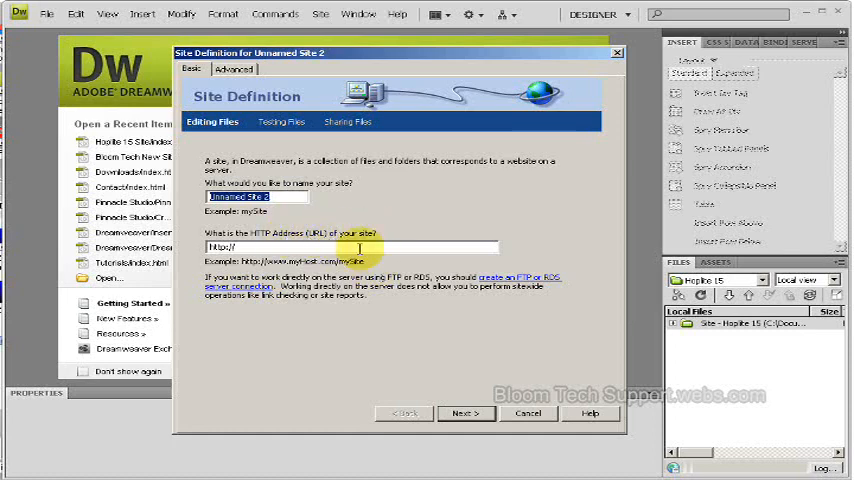
left_click(233, 69)
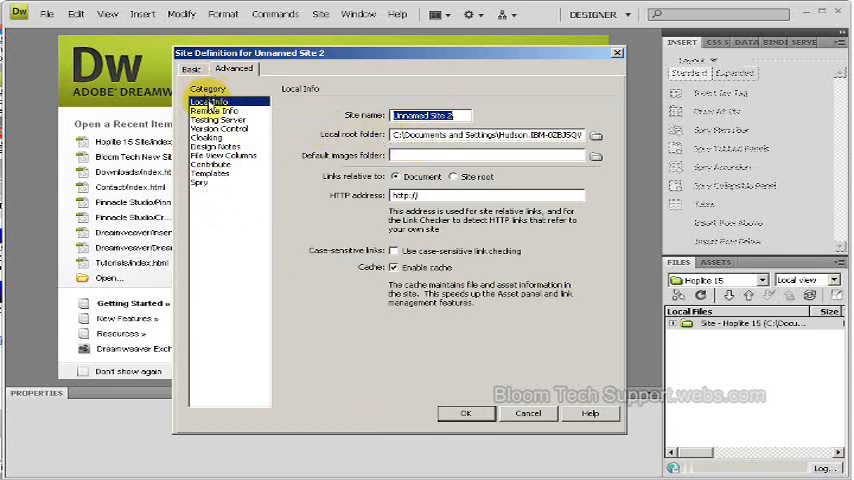
left_click(217, 109)
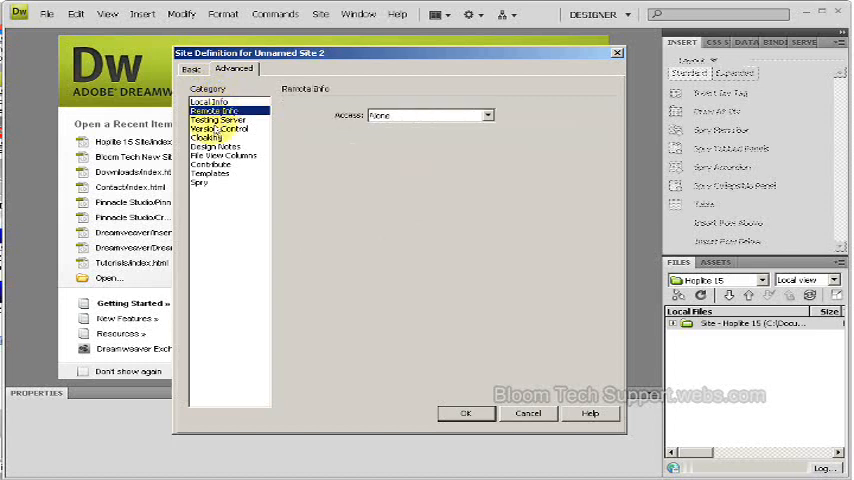
left_click(207, 133)
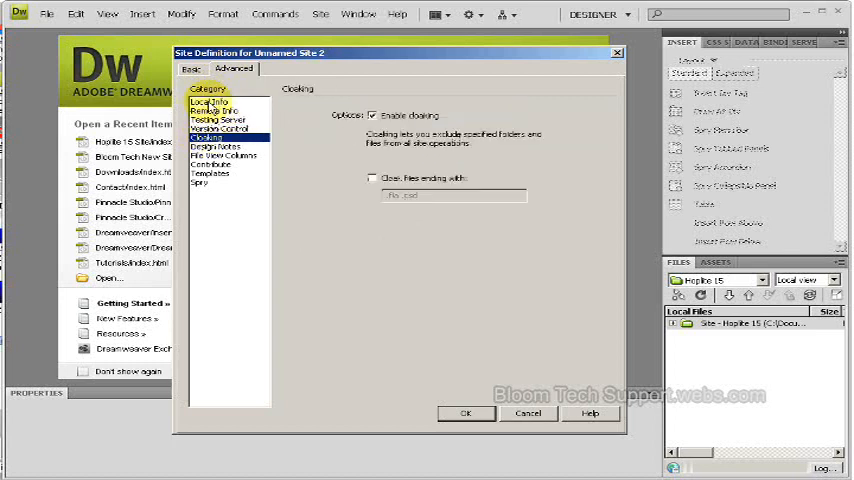
left_click(208, 100)
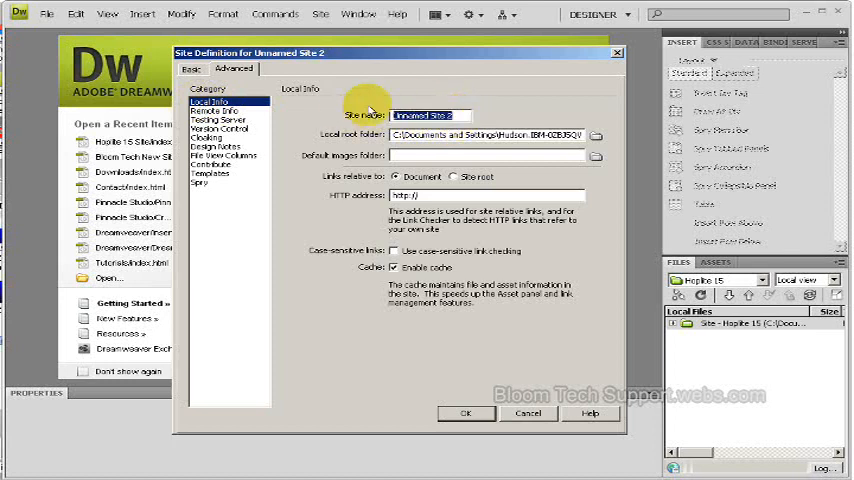
type("Fred's")
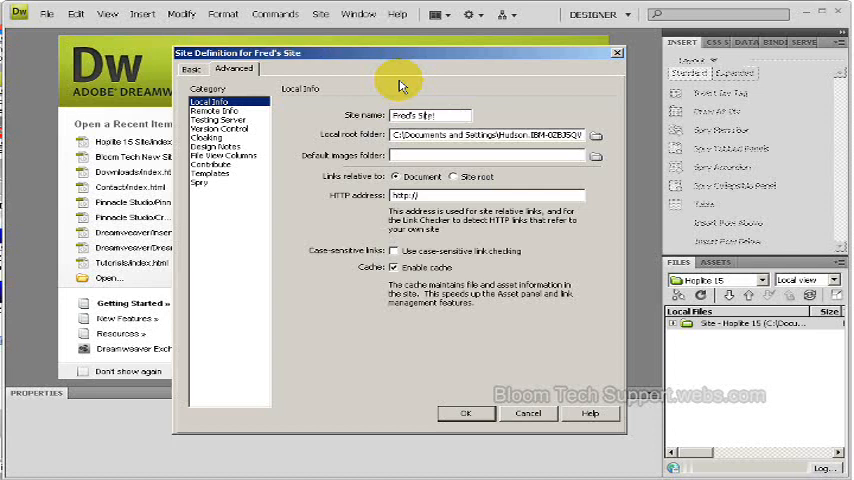
mouse_move(320, 145)
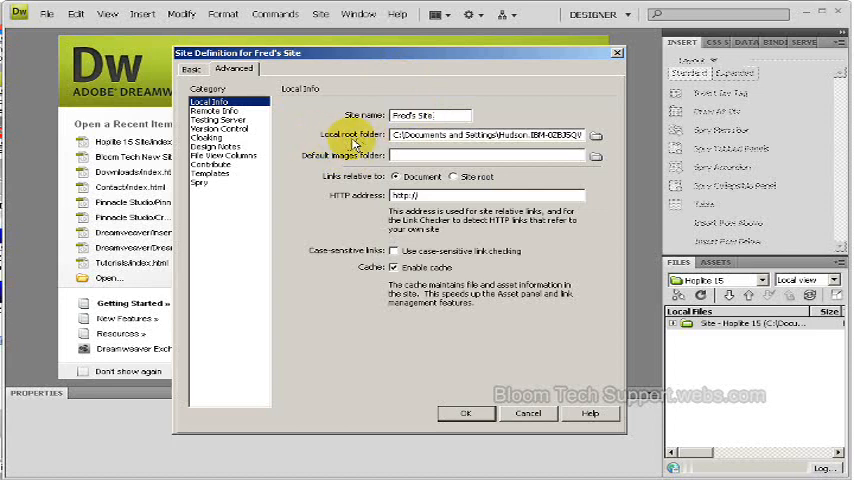
mouse_move(475, 147)
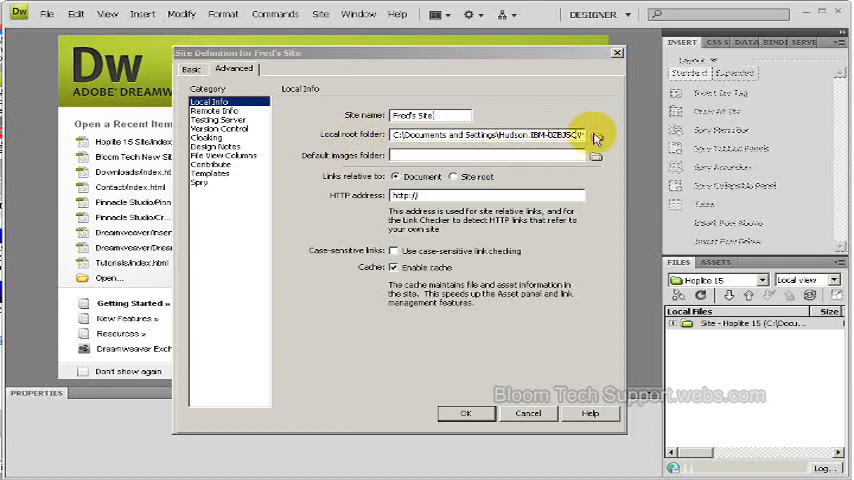
Create a Fred's Site folder on the Desktop and select it as local root folder.
left_click(595, 137)
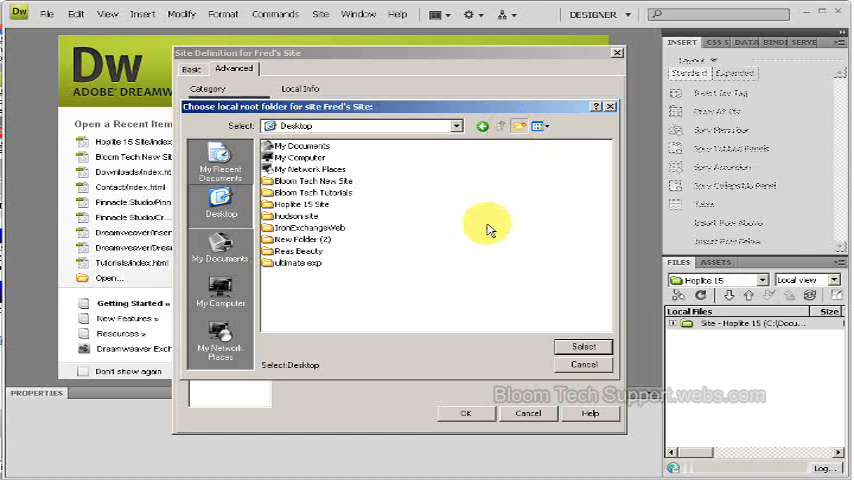
mouse_move(463, 219)
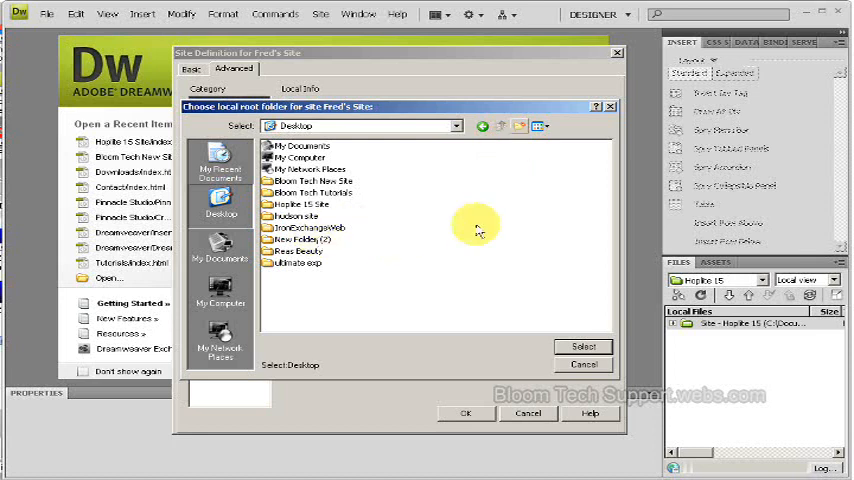
mouse_move(444, 177)
type("Fred's Site")
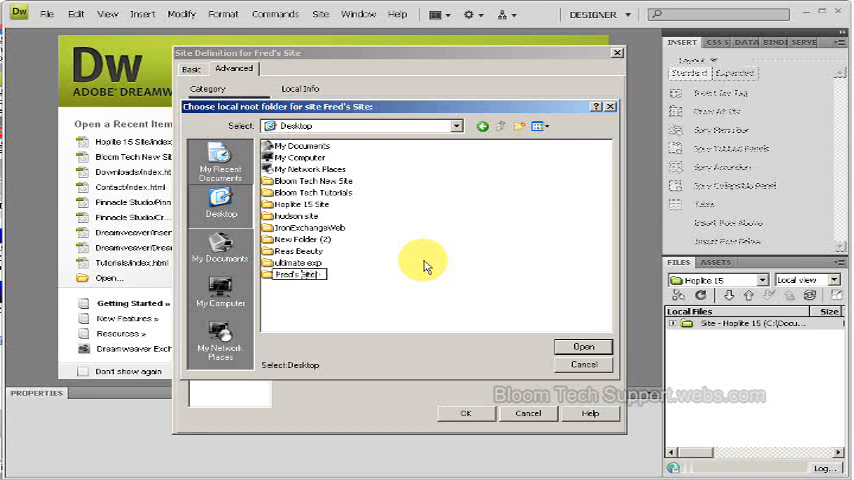
left_click(300, 274)
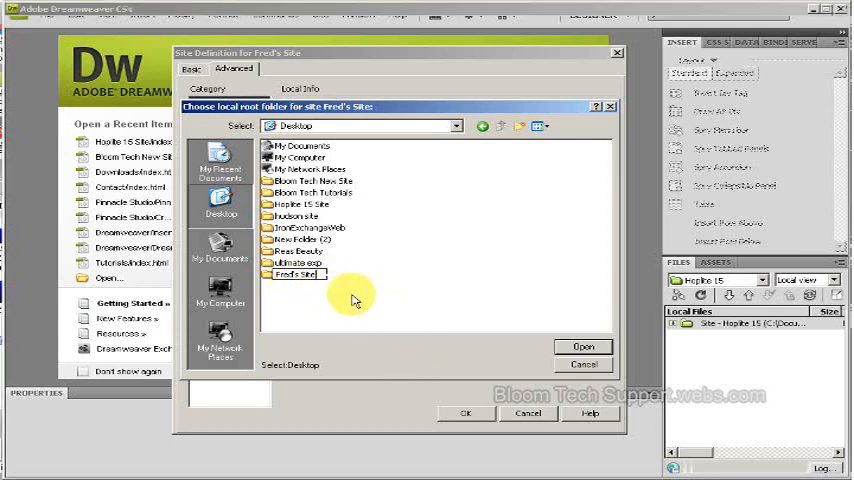
double_click(298, 275)
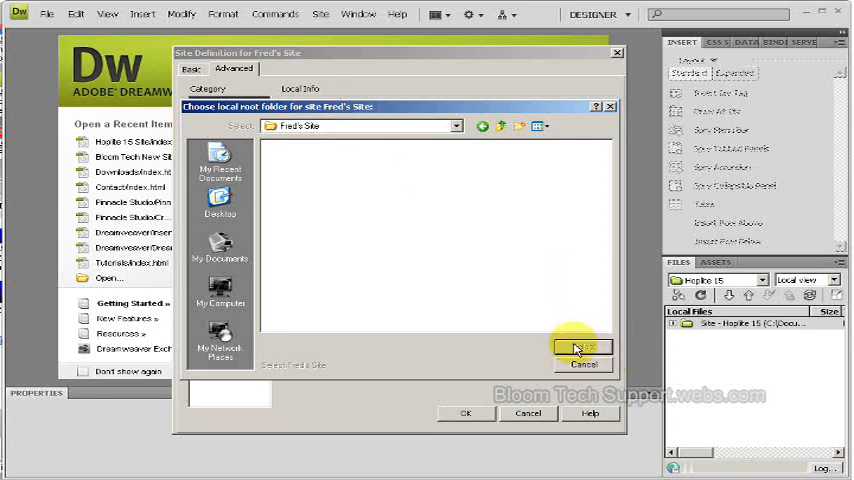
left_click(583, 347)
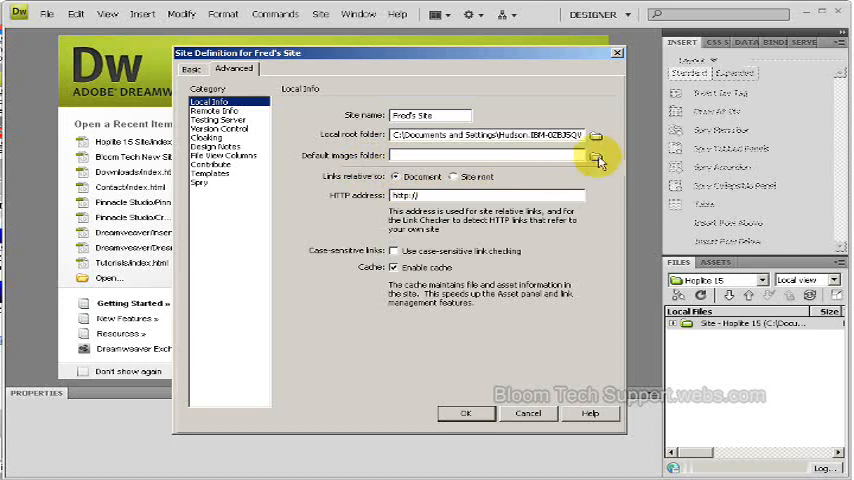
Create an 'images' folder inside Fred's Site and set it as default images folder.
left_click(597, 158)
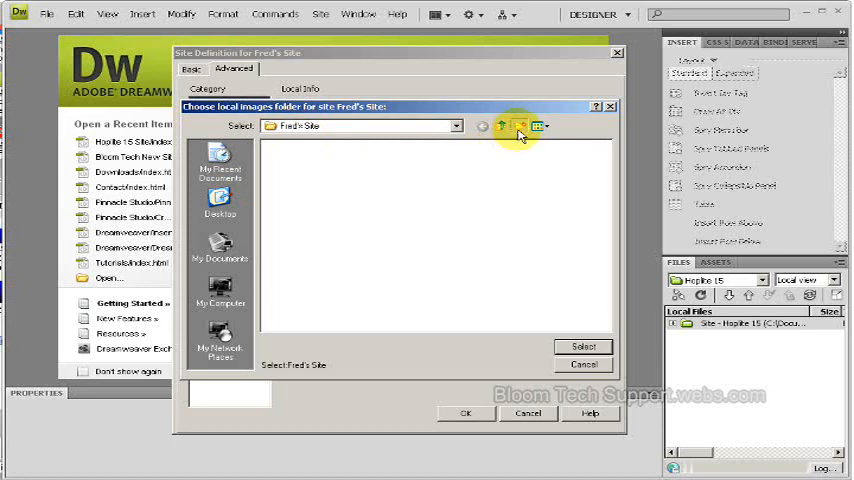
left_click(519, 126)
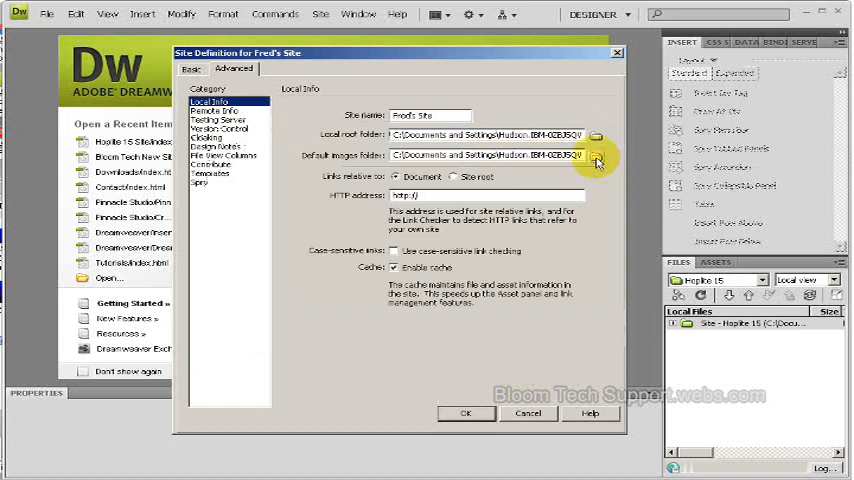
left_click(596, 156)
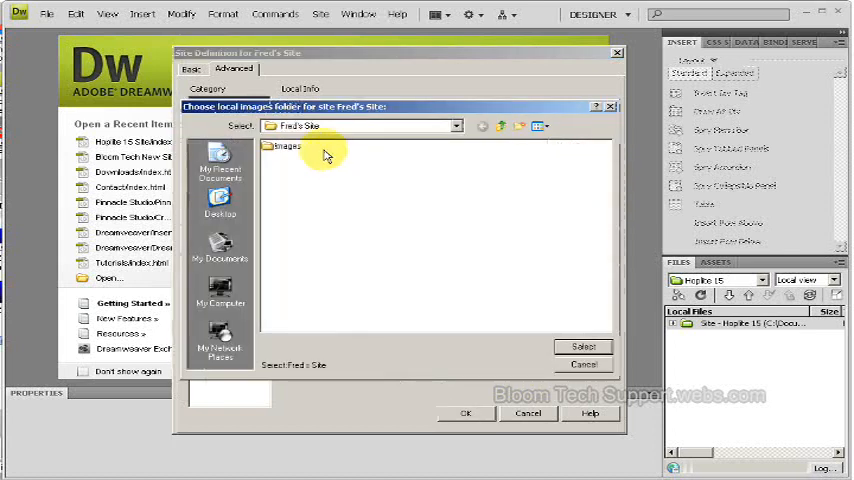
left_click(288, 146)
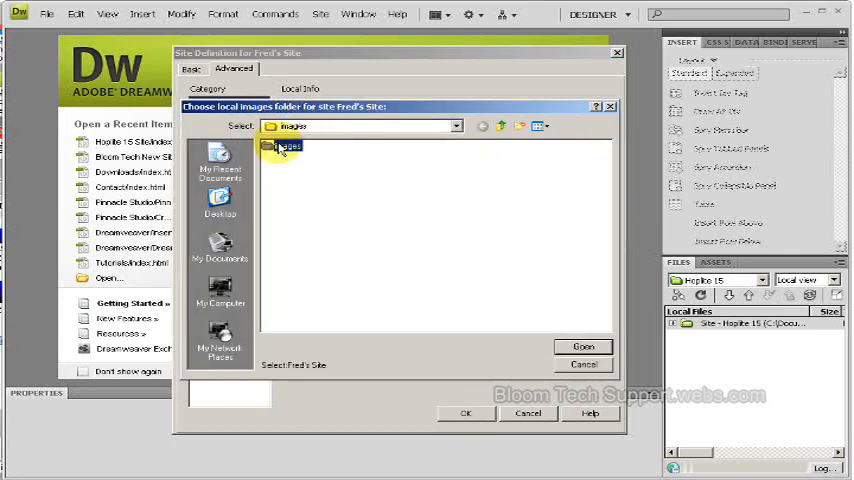
double_click(285, 146)
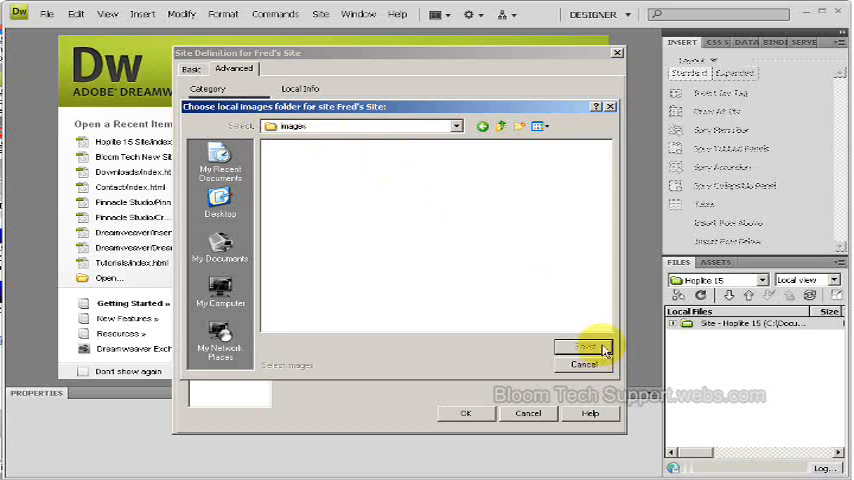
left_click(589, 348)
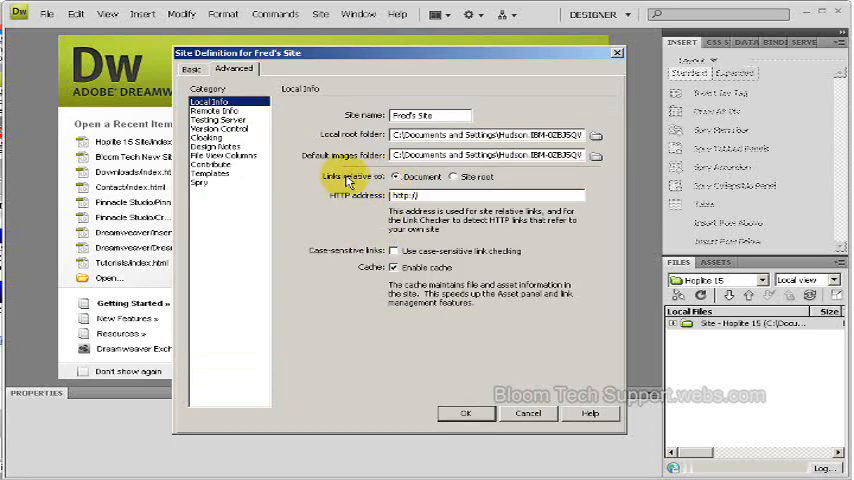
mouse_move(443, 194)
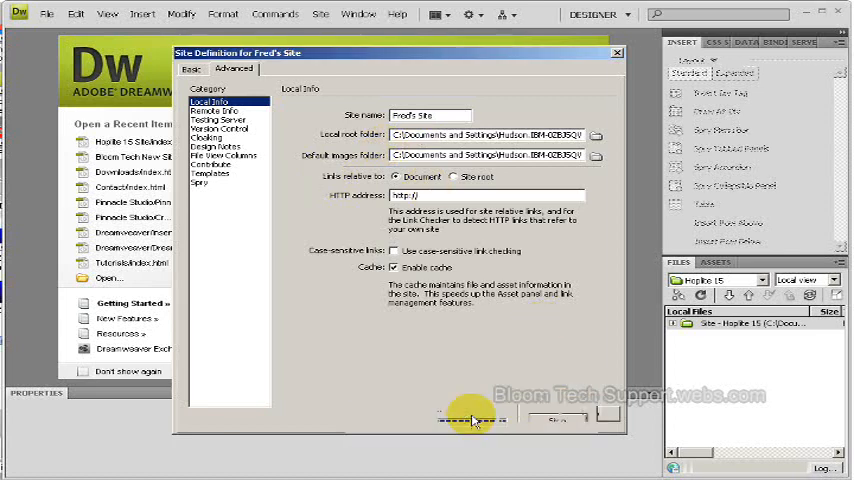
Save the Fred's Site definition and show the site in the Files panel.
left_click(472, 418)
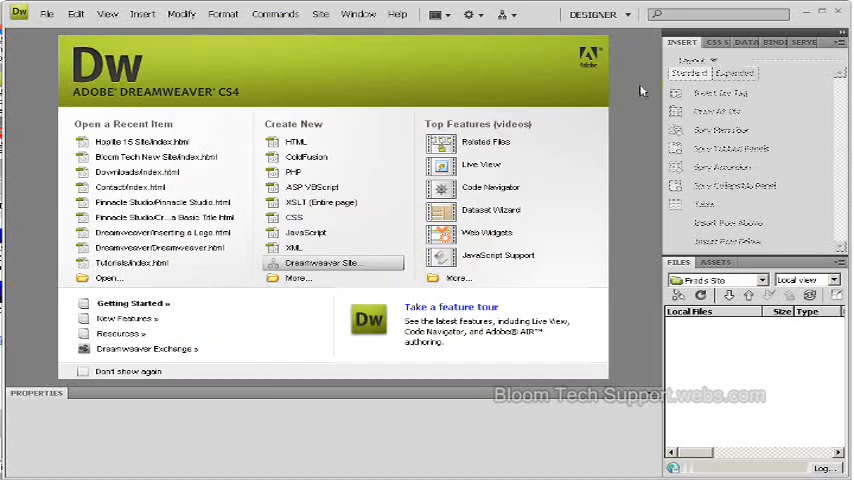
mouse_move(143, 14)
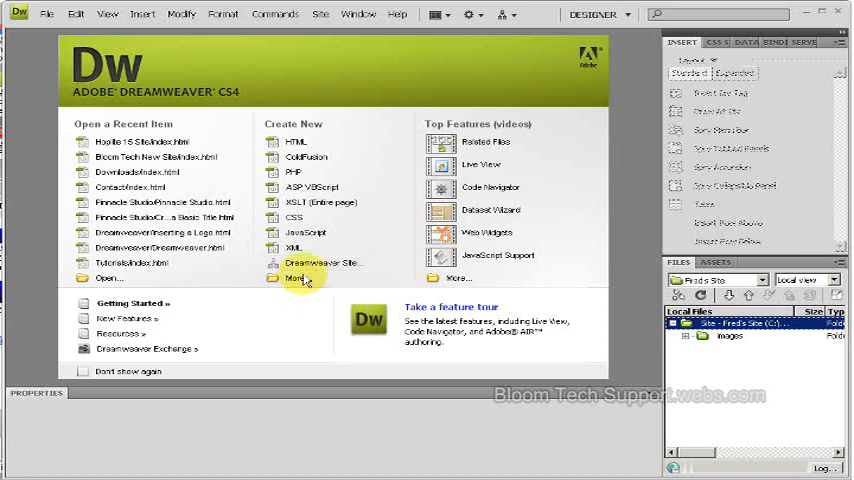
mouse_move(320, 157)
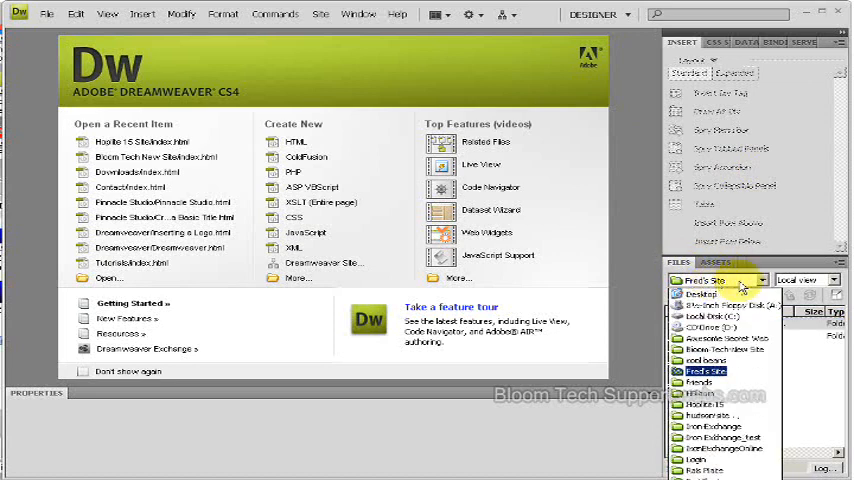
left_click(706, 370)
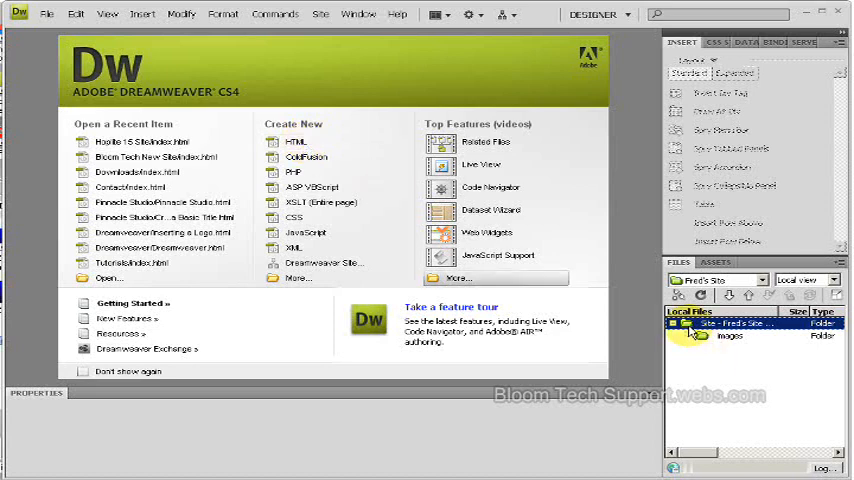
Bring up the context menu on the Fred's Site root in the Files panel.
right_click(730, 322)
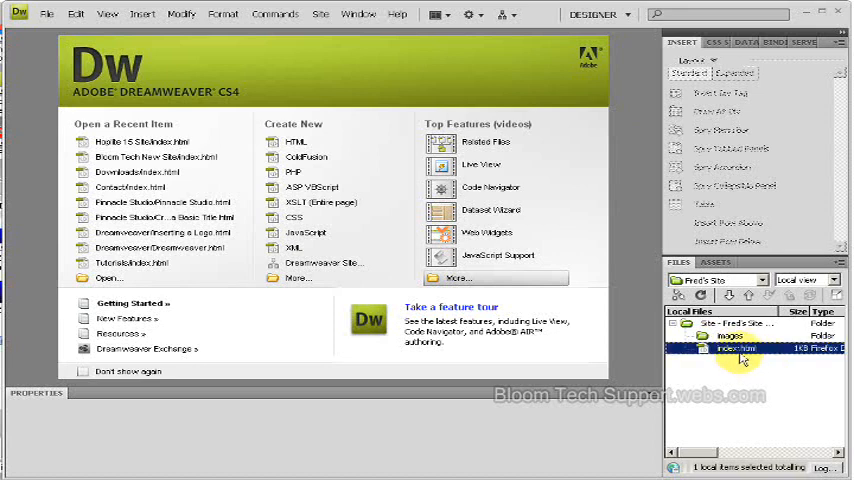
mouse_move(767, 388)
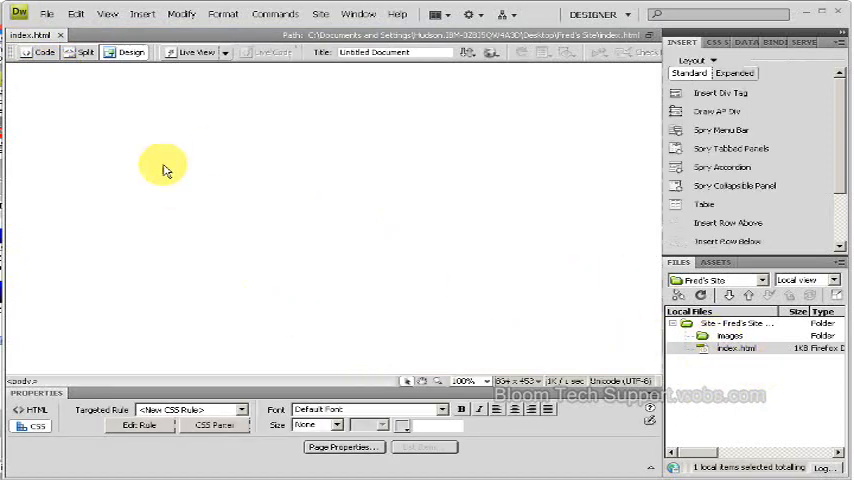
mouse_move(190, 135)
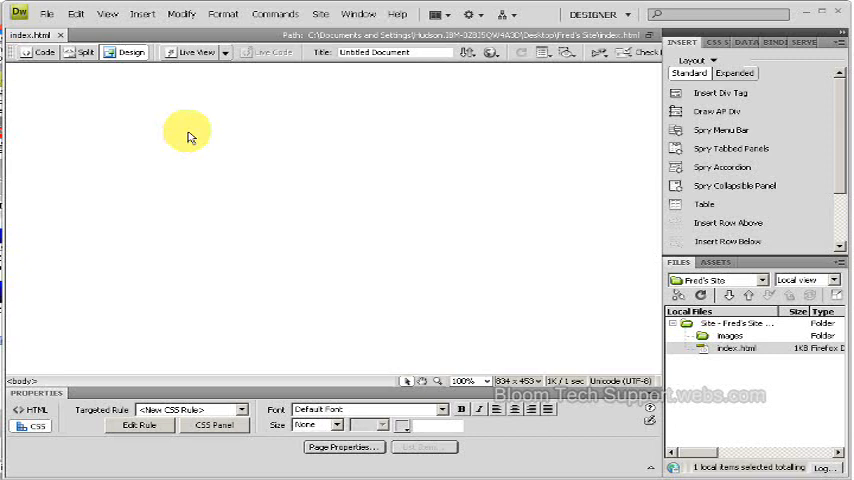
Type 'home page' into index.html, link it to index.html, then deselect it.
type("home page")
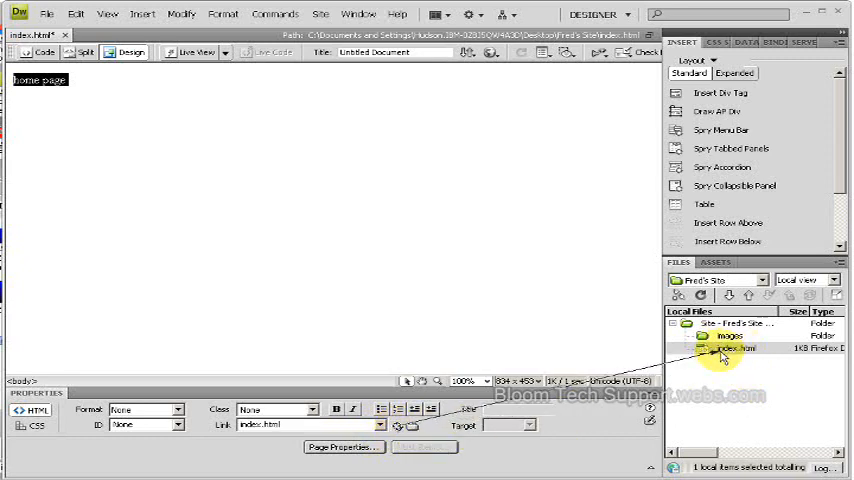
mouse_move(114, 105)
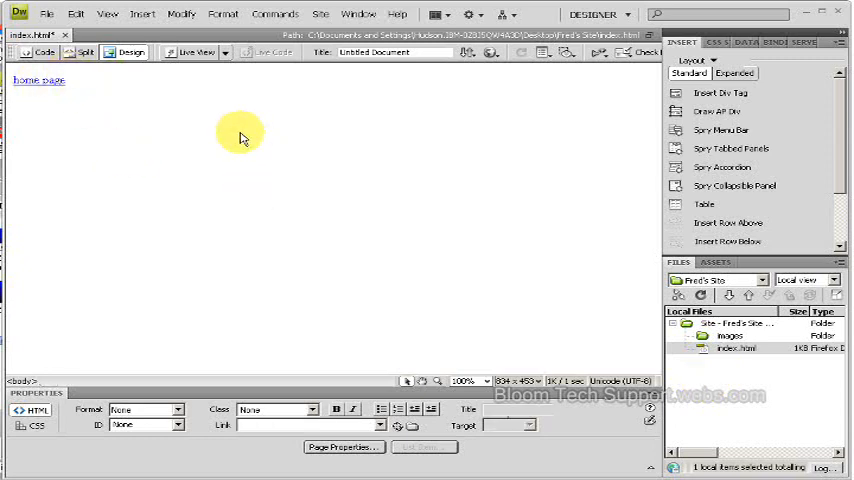
left_click(70, 81)
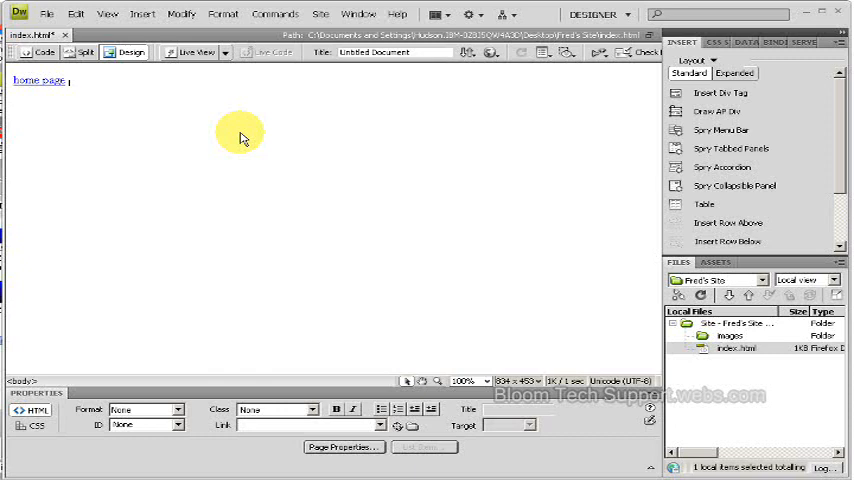